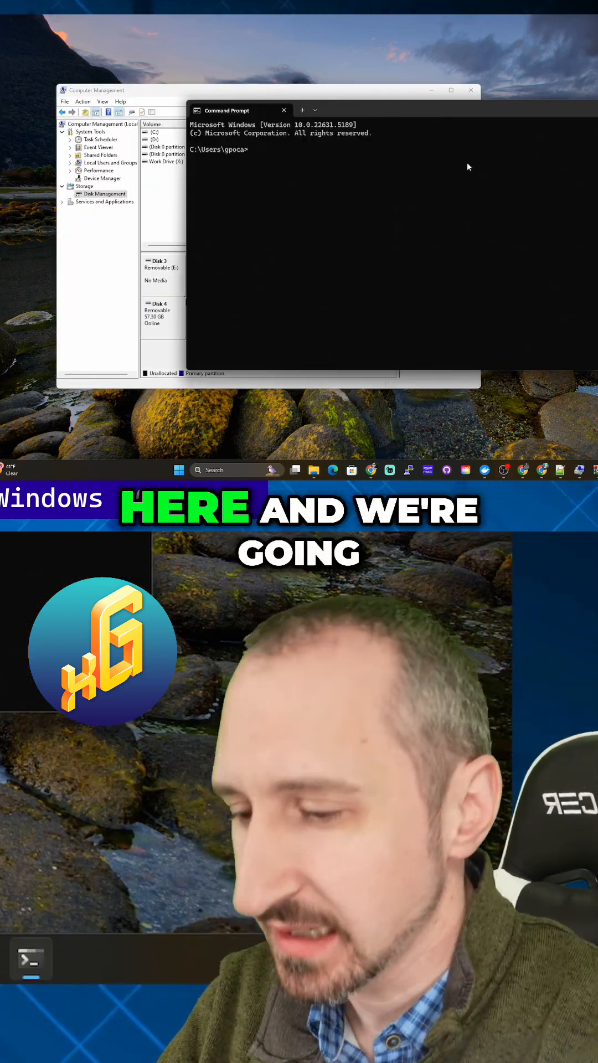
- Launch the DiskPart utility from Command Prompt with the diskpart command
type("dis")
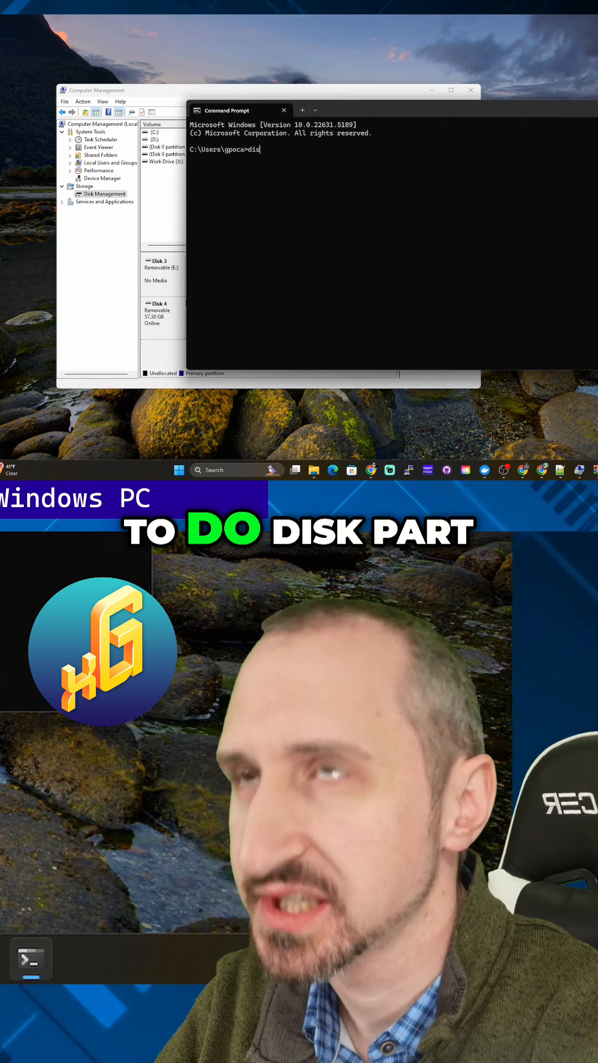
type("kpart")
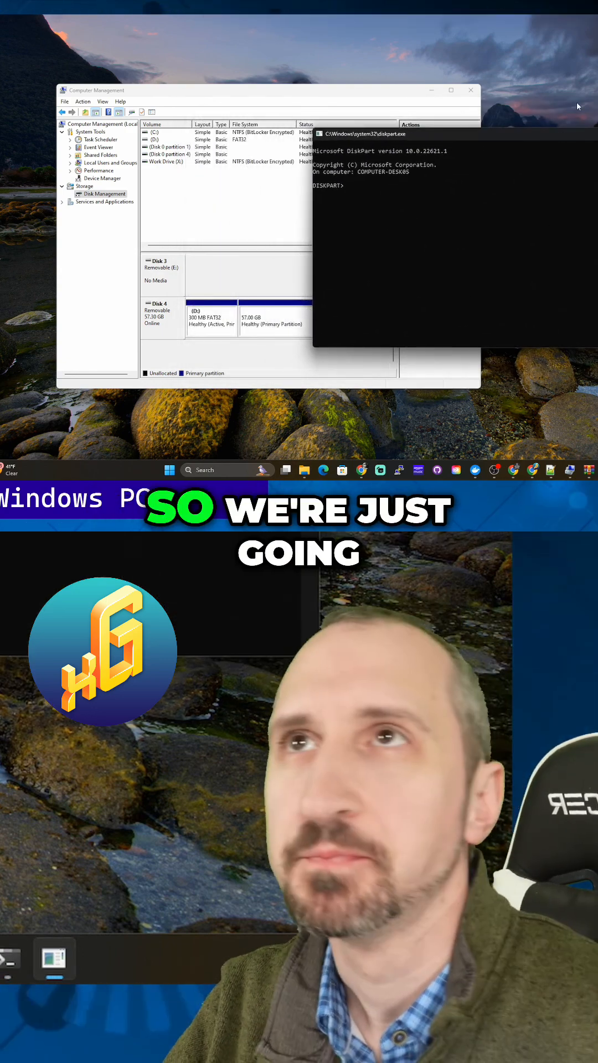
- List disks and select disk 4, wiping it into one exFAT partition labelled Alpine
type("list disk")
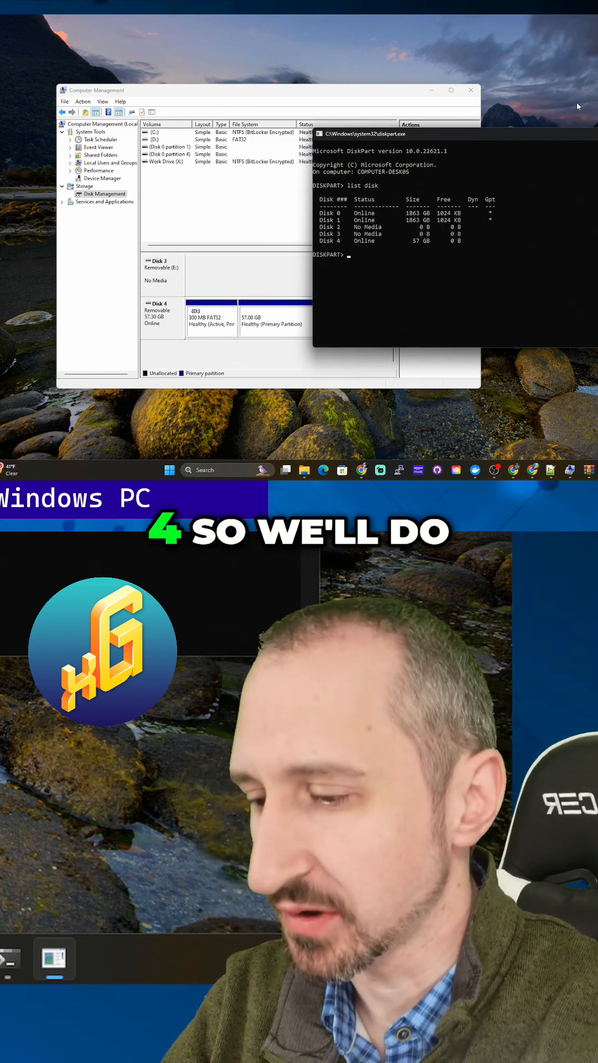
type("select disk")
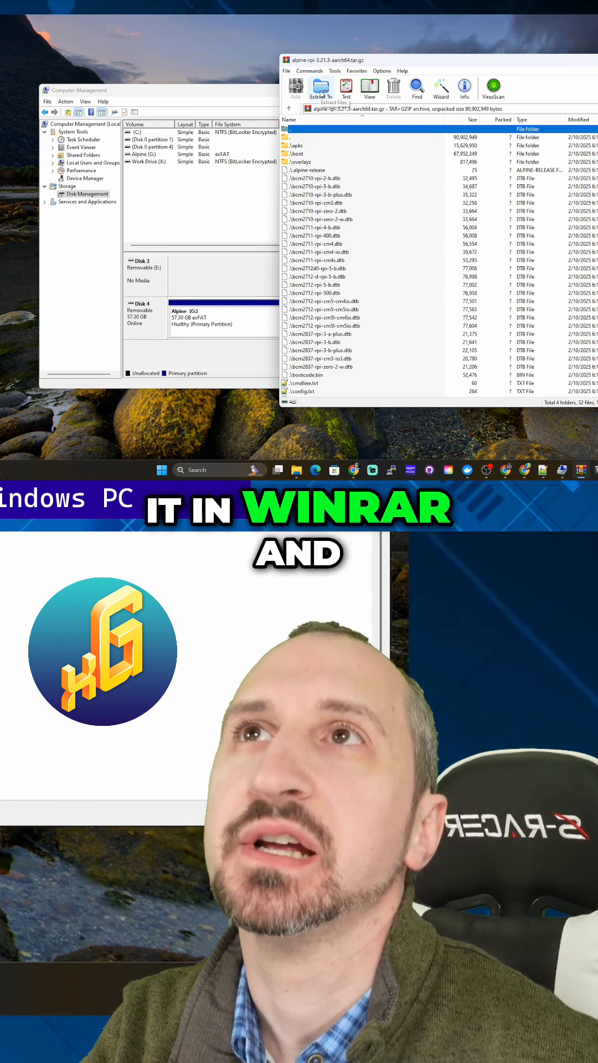
- Extract the Alpine Raspberry Pi aarch64 tar.gz onto the Alpine (G:) drive
left_click(321, 87)
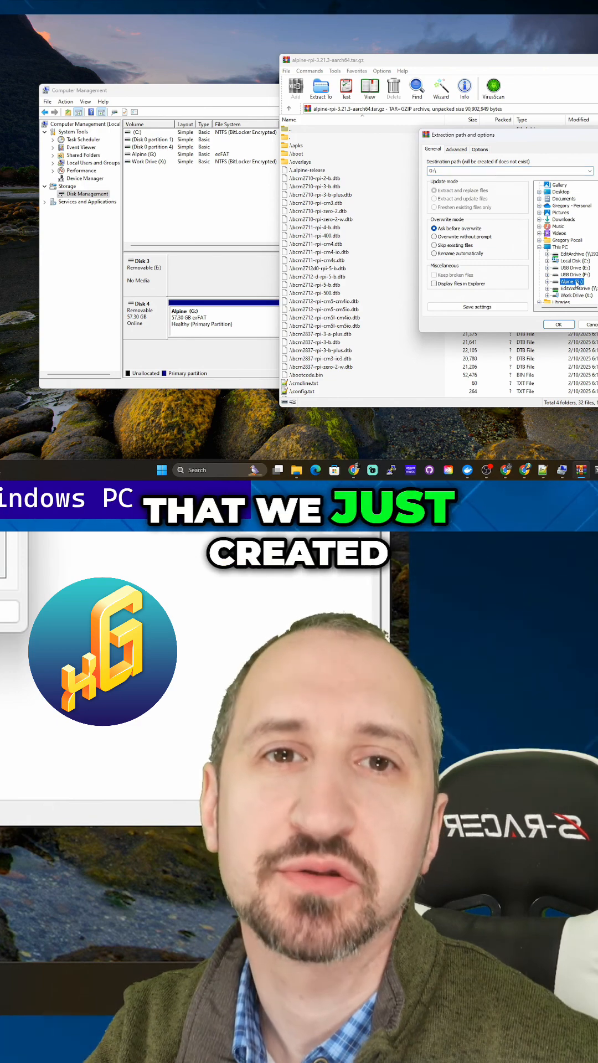
left_click(558, 324)
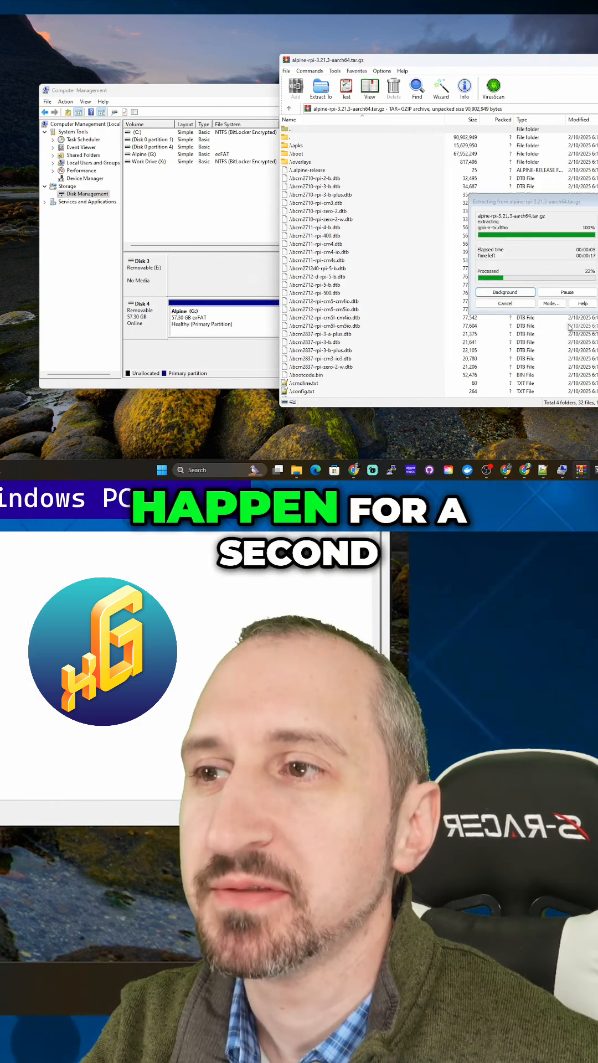